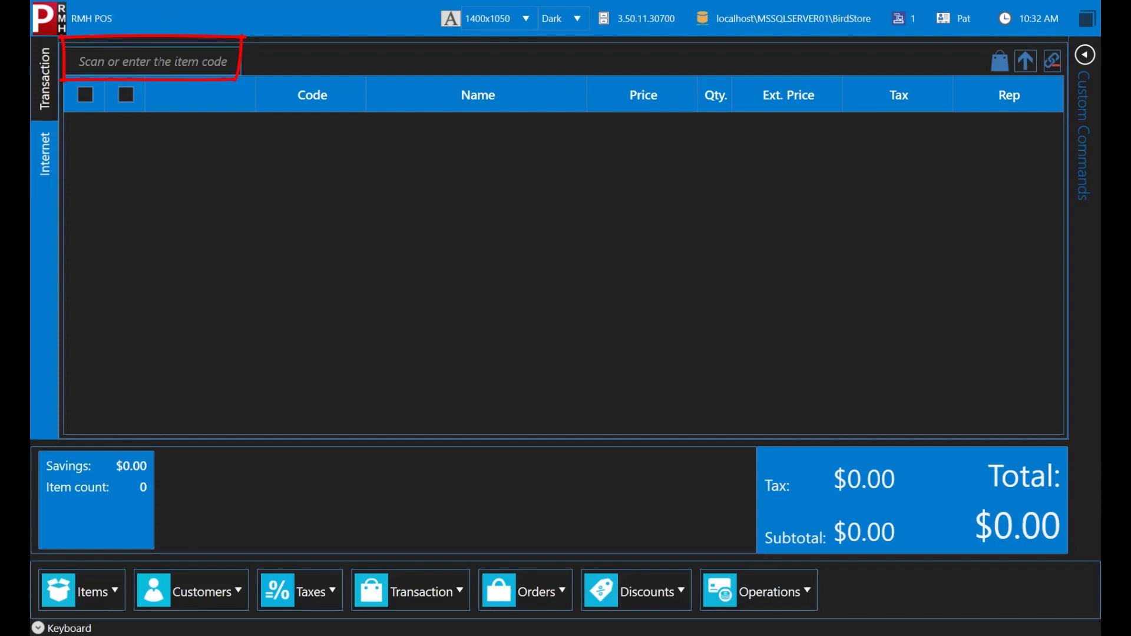
pyautogui.write('63008860')
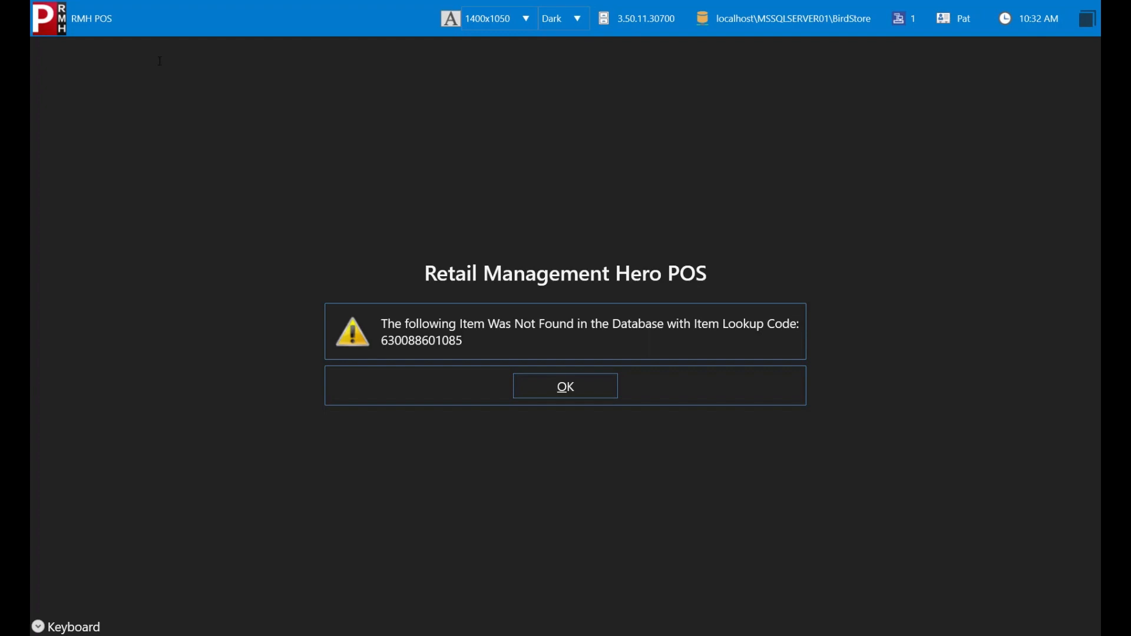
pyautogui.moveTo(159, 64)
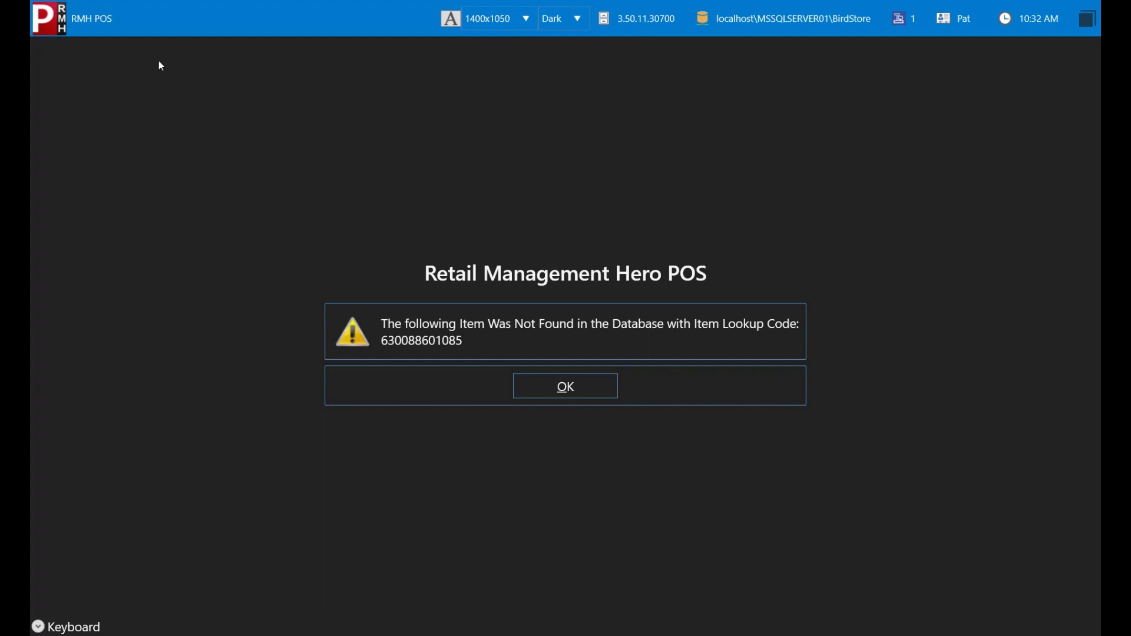
# Acknowledge the not-found warning and search the Item Lookup for 'PECAN'.
pyautogui.click(565, 387)
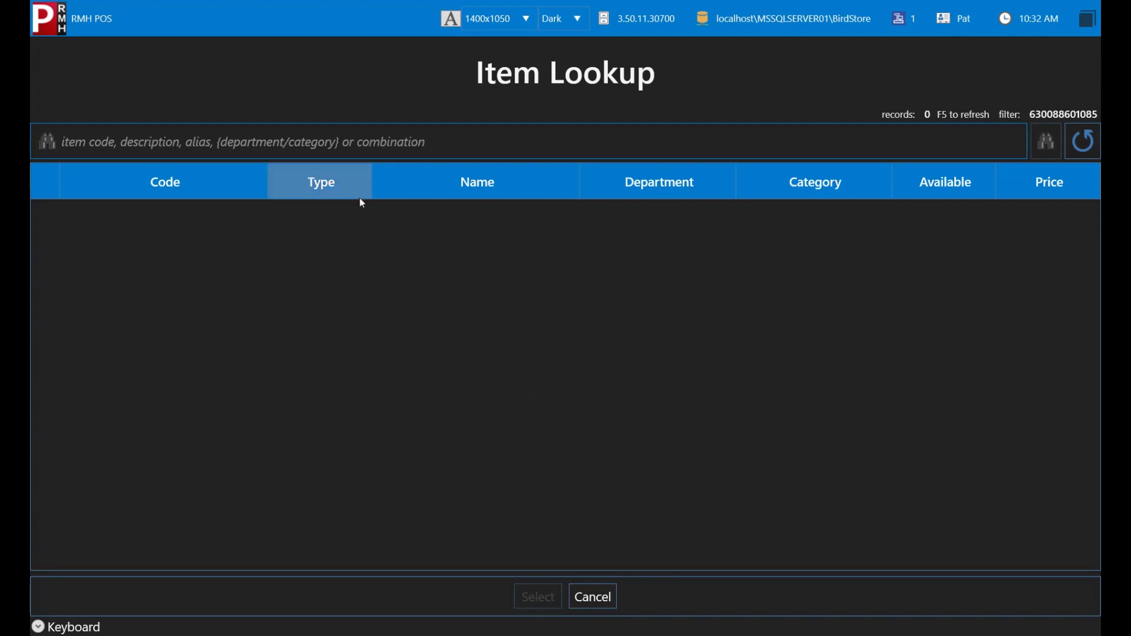
pyautogui.write('PECAN')
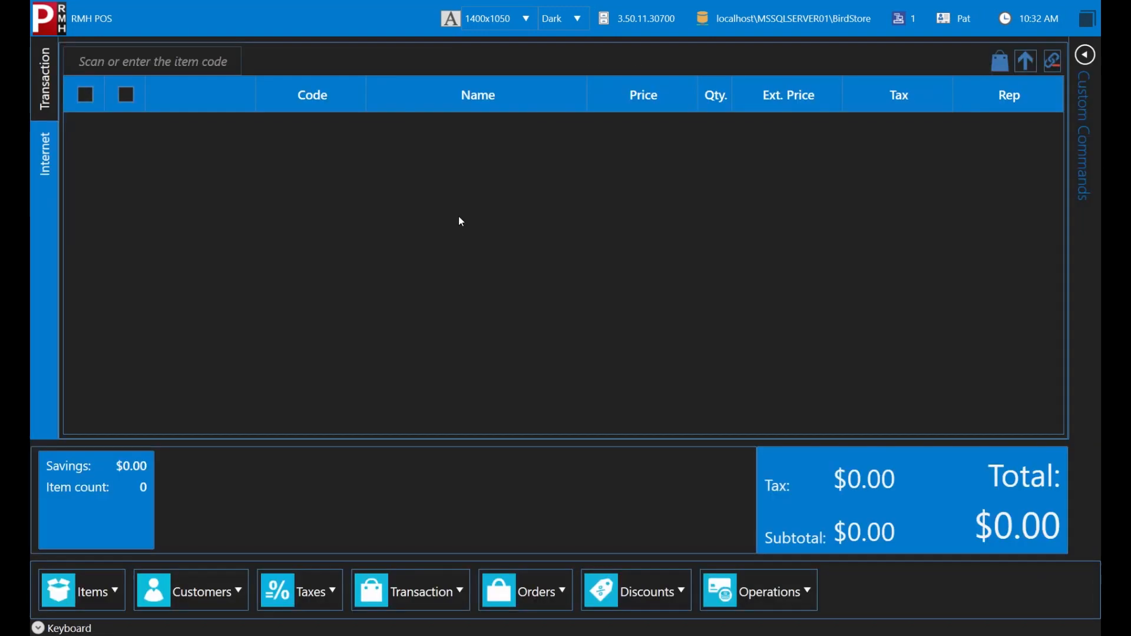
pyautogui.write('630088501085')
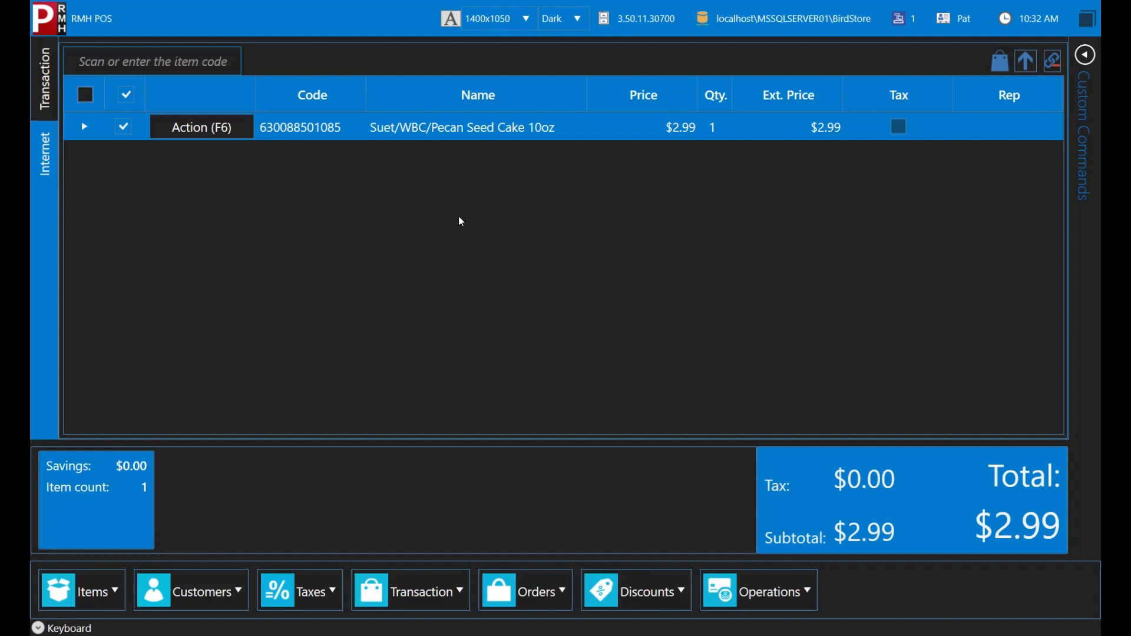
pyautogui.moveTo(196, 497)
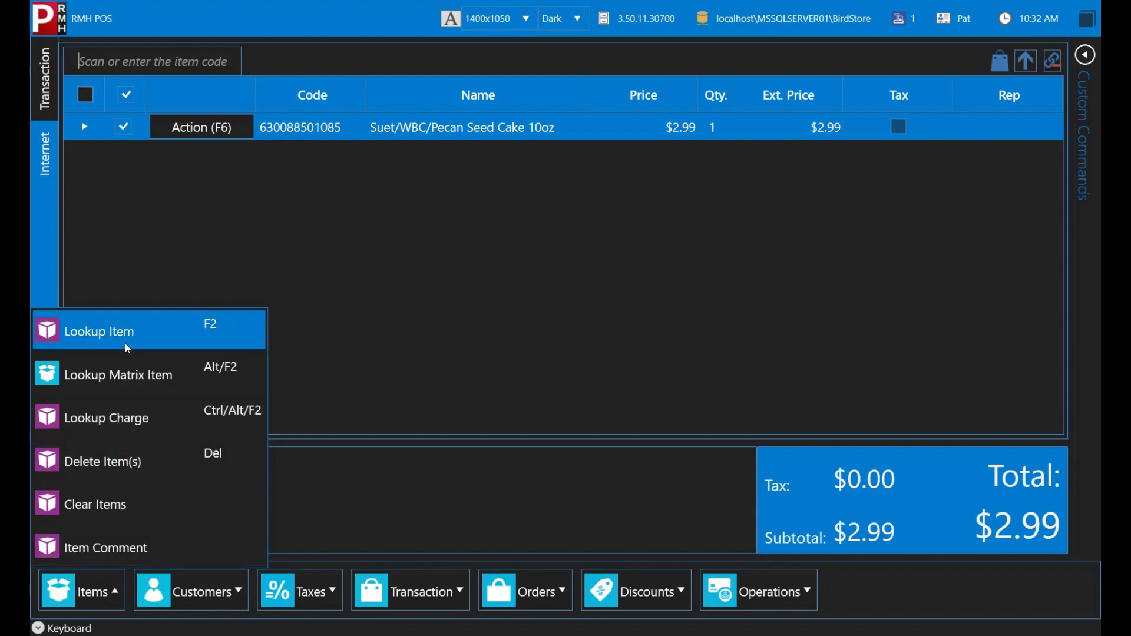
pyautogui.click(99, 331)
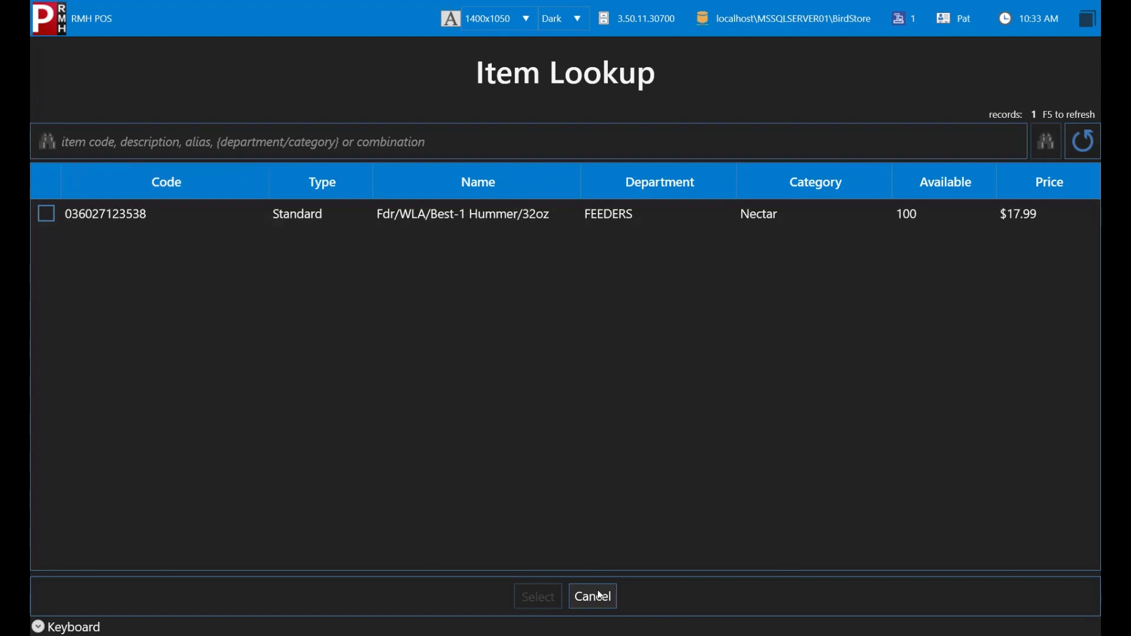
pyautogui.click(592, 596)
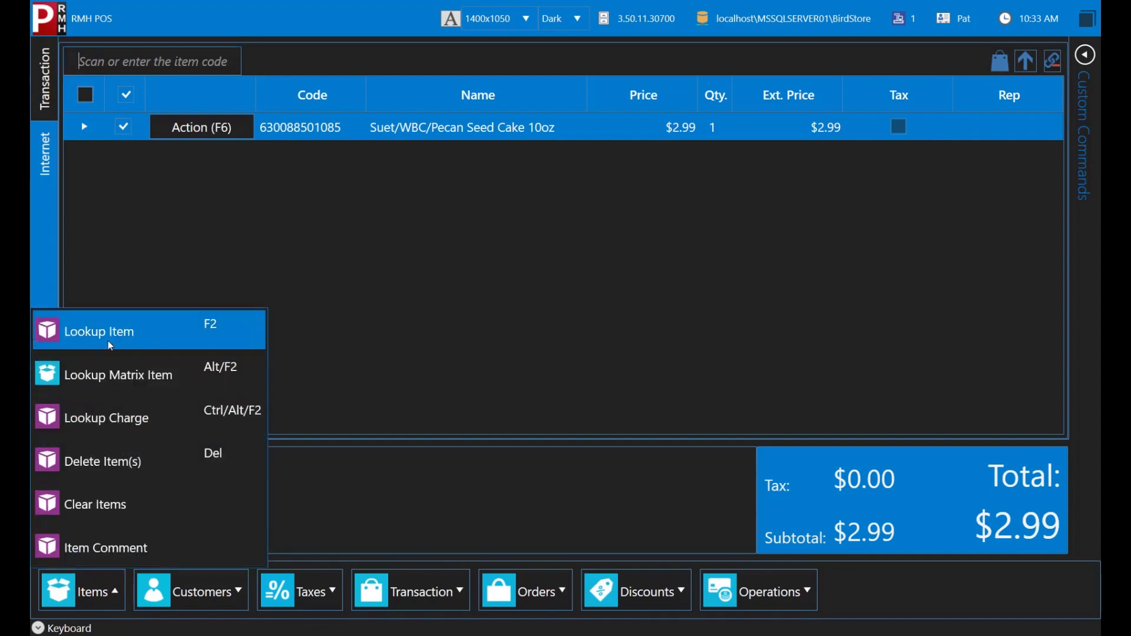
# Search Item Lookup for 10oz seed cakes, listing Peanut at $3.99 and Pecan at $2.99.
pyautogui.click(99, 331)
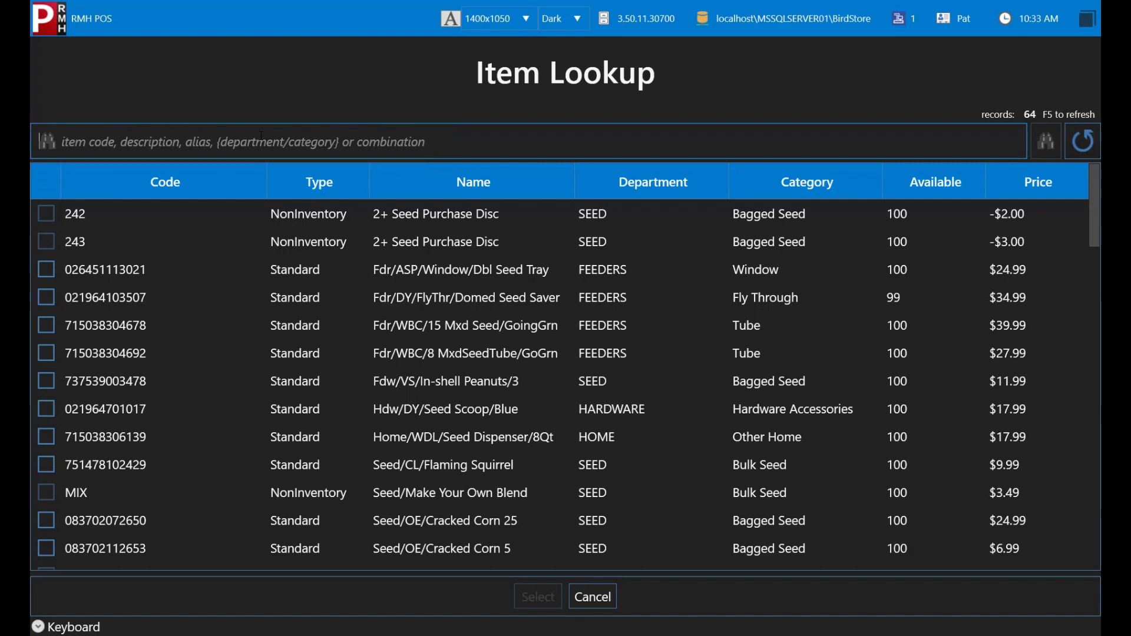
pyautogui.write('100')
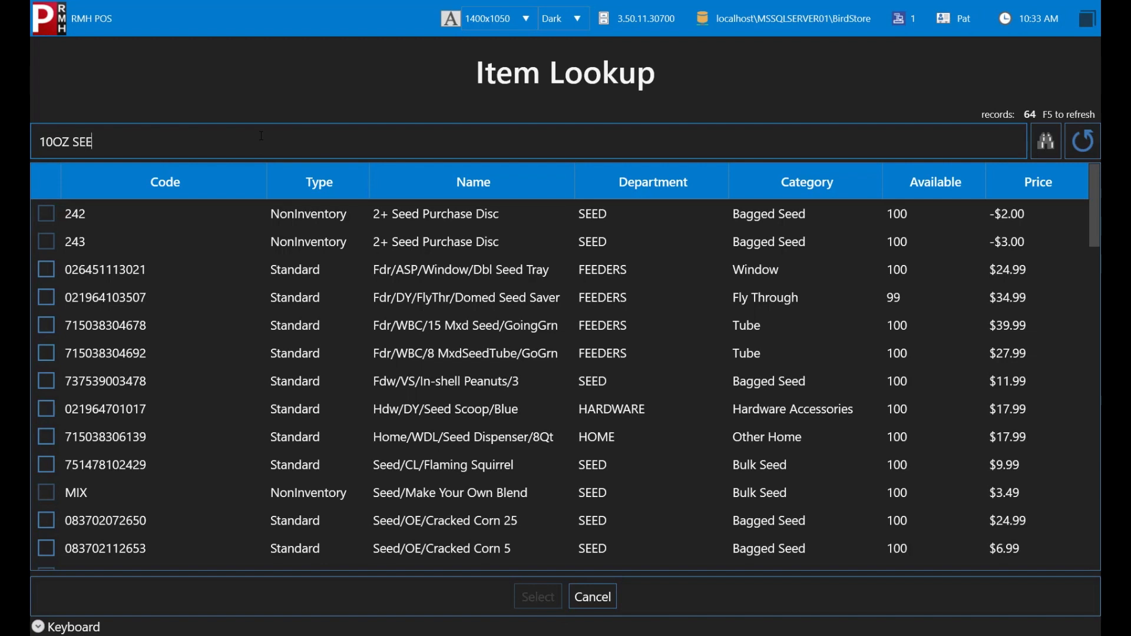
pyautogui.write('D')
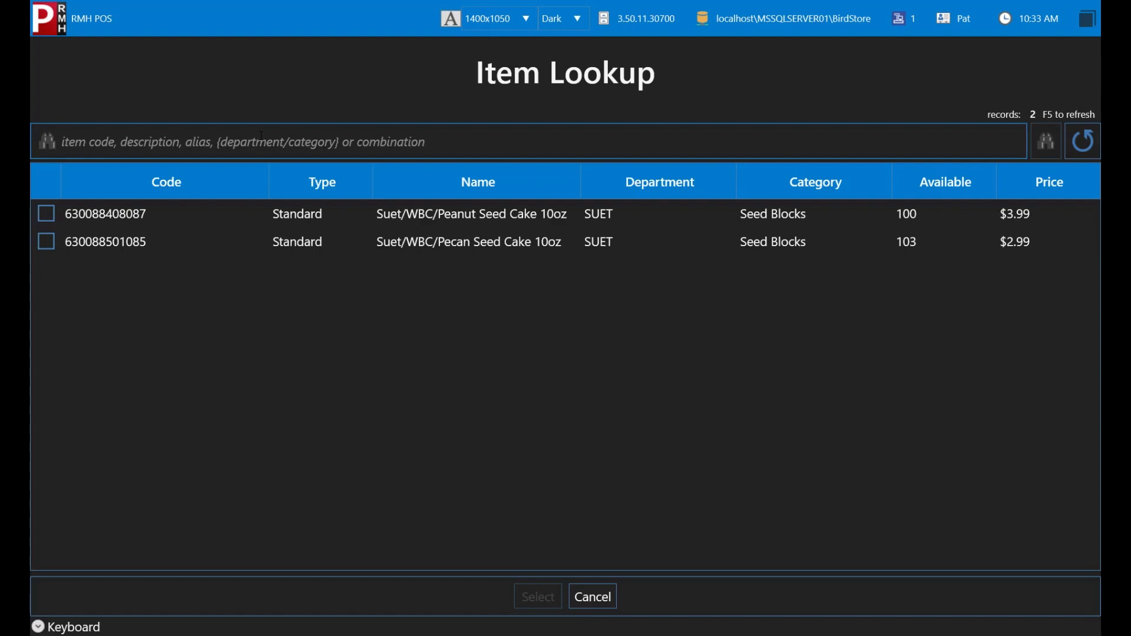
pyautogui.write('MOS')
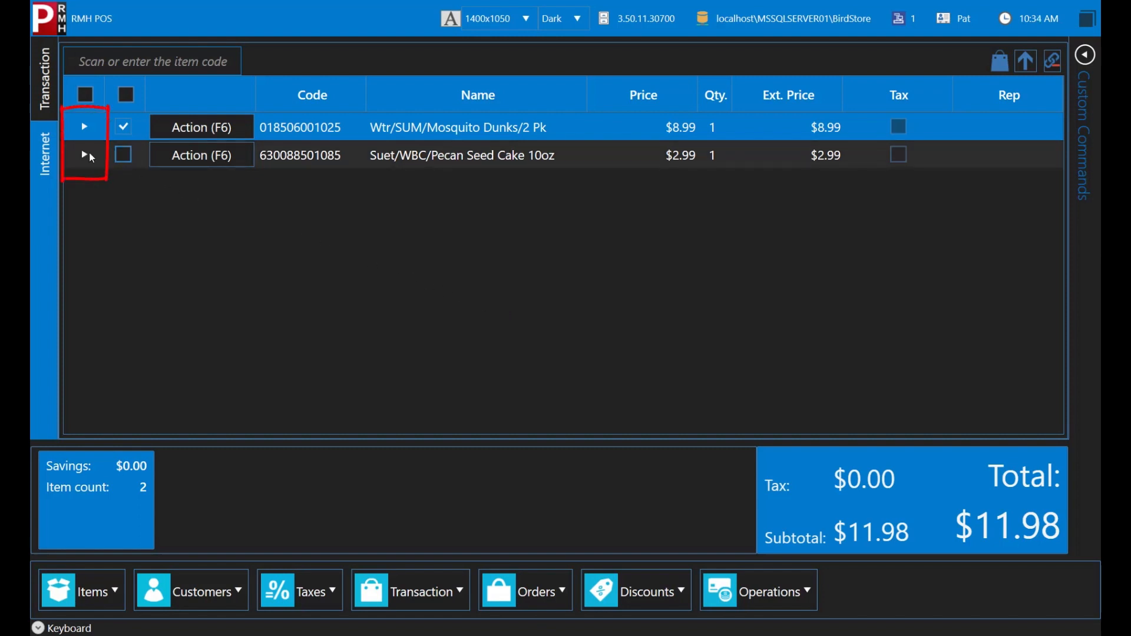
# Expand the pecan seed cake line to show 103 available and $2.99 retail price.
pyautogui.click(83, 155)
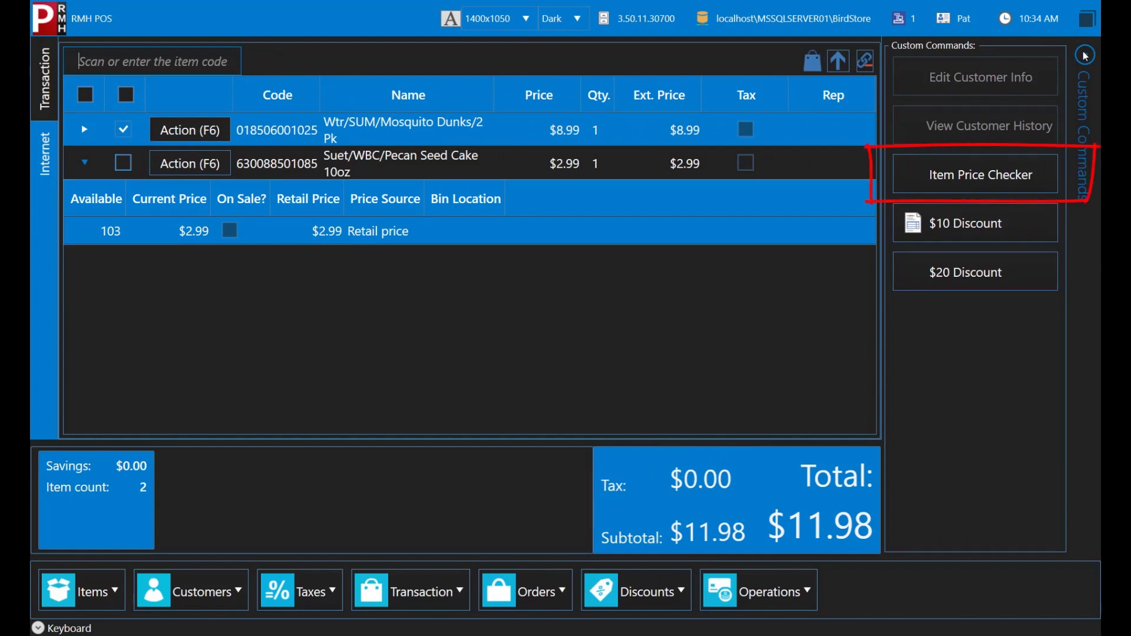
pyautogui.moveTo(1074, 78)
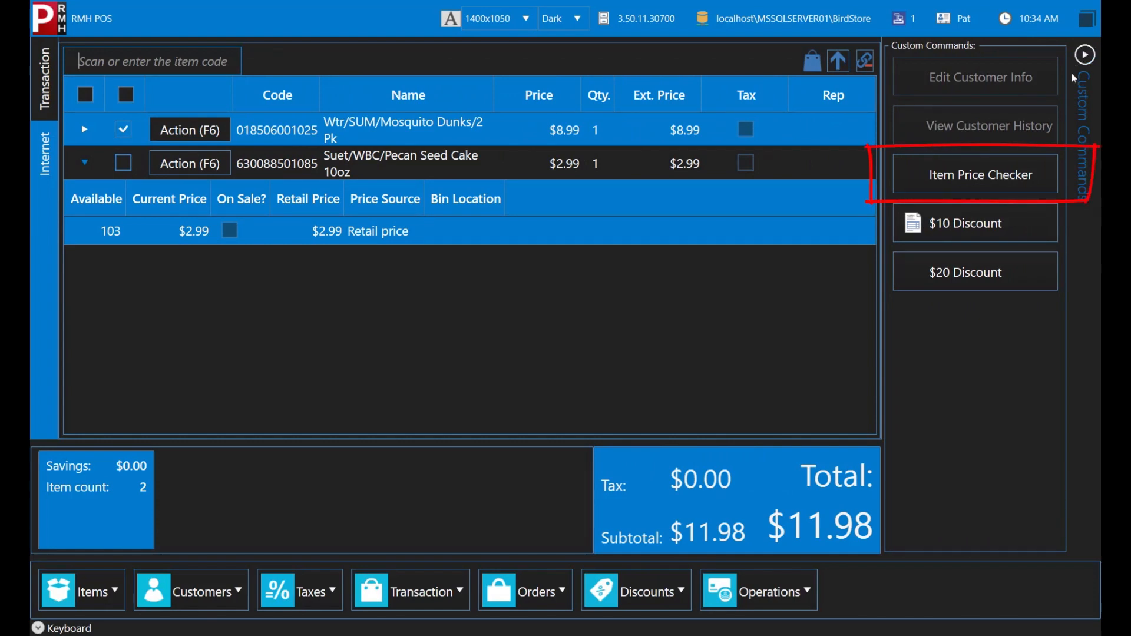
pyautogui.click(974, 174)
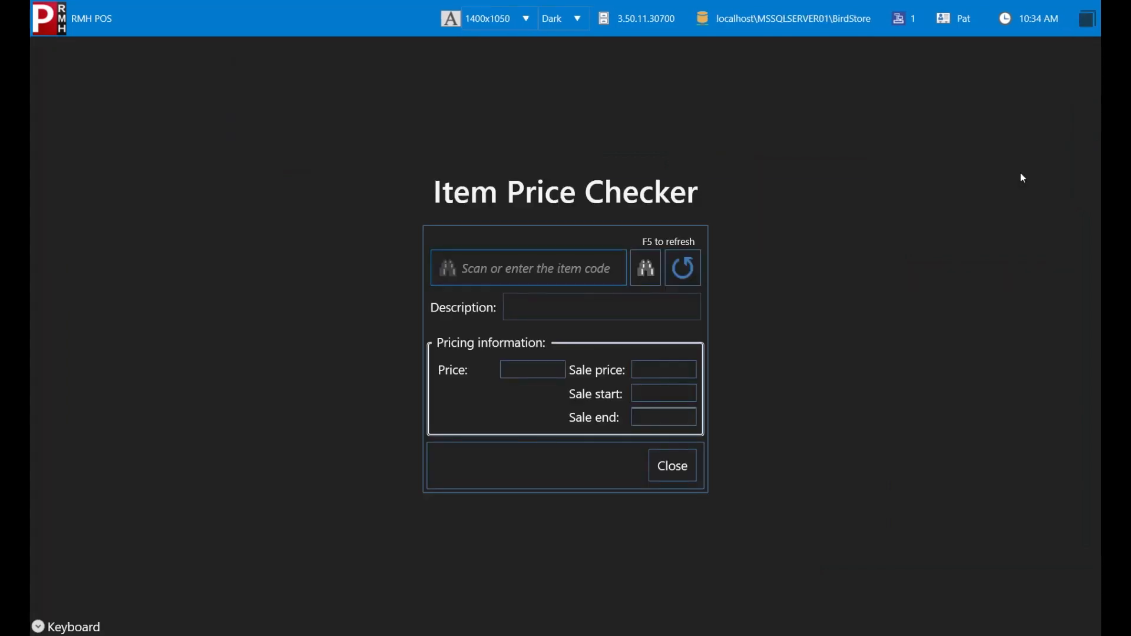
pyautogui.write('630088501085')
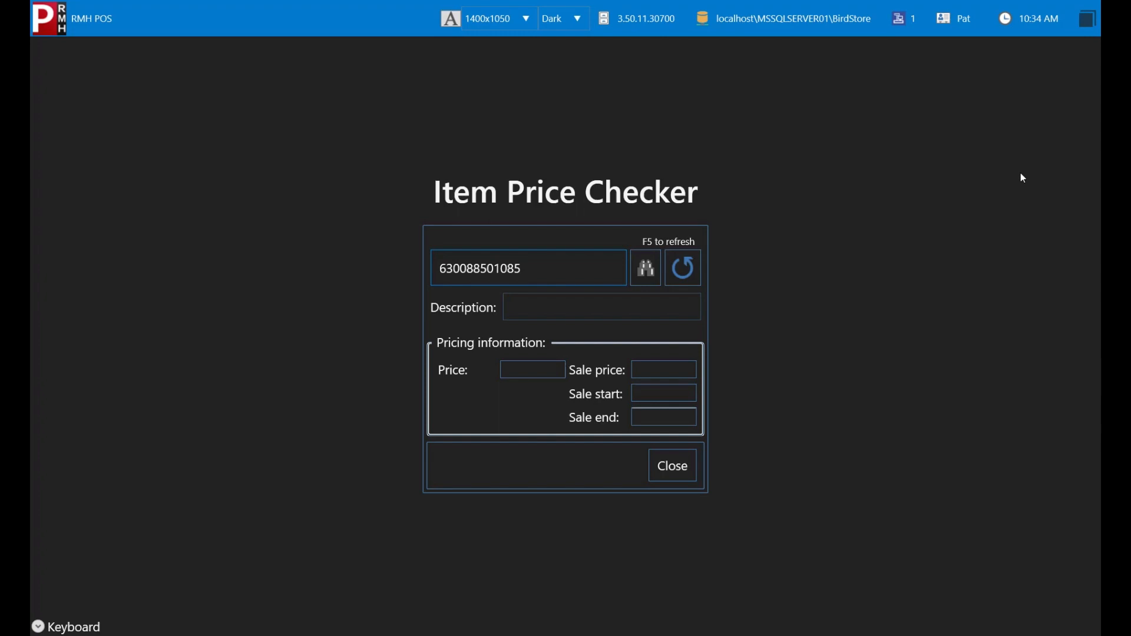
pyautogui.click(645, 268)
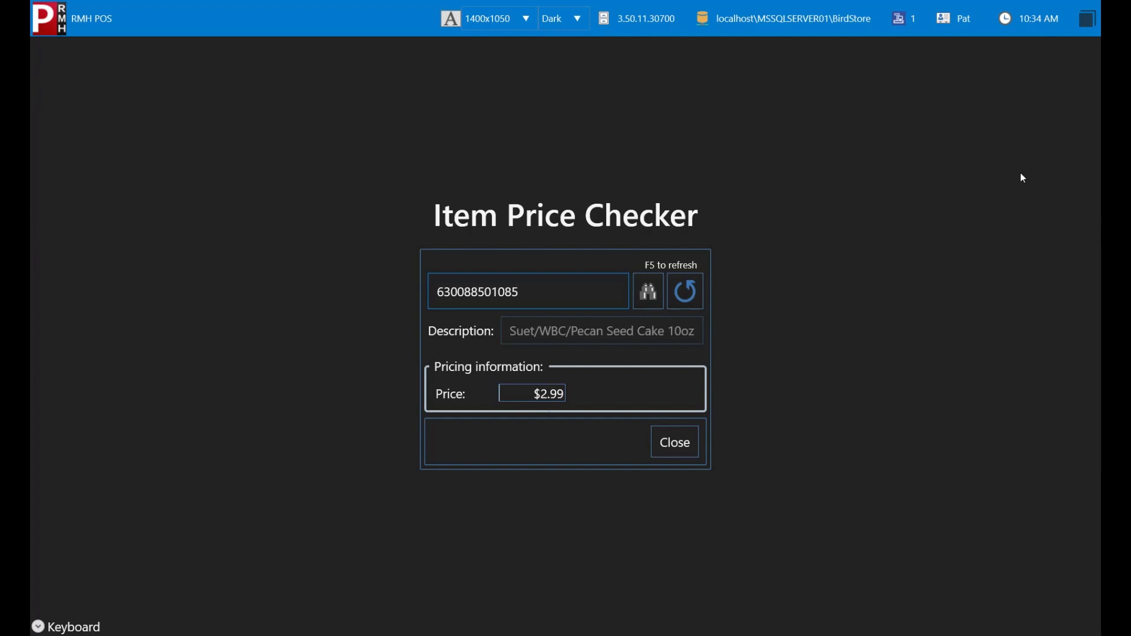
pyautogui.click(673, 442)
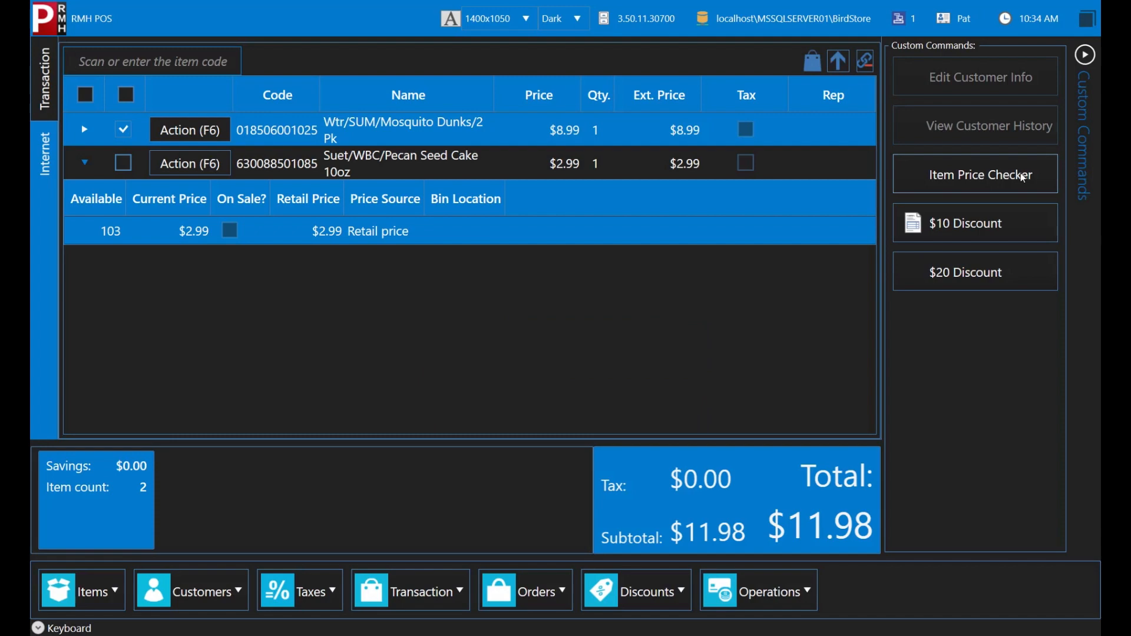